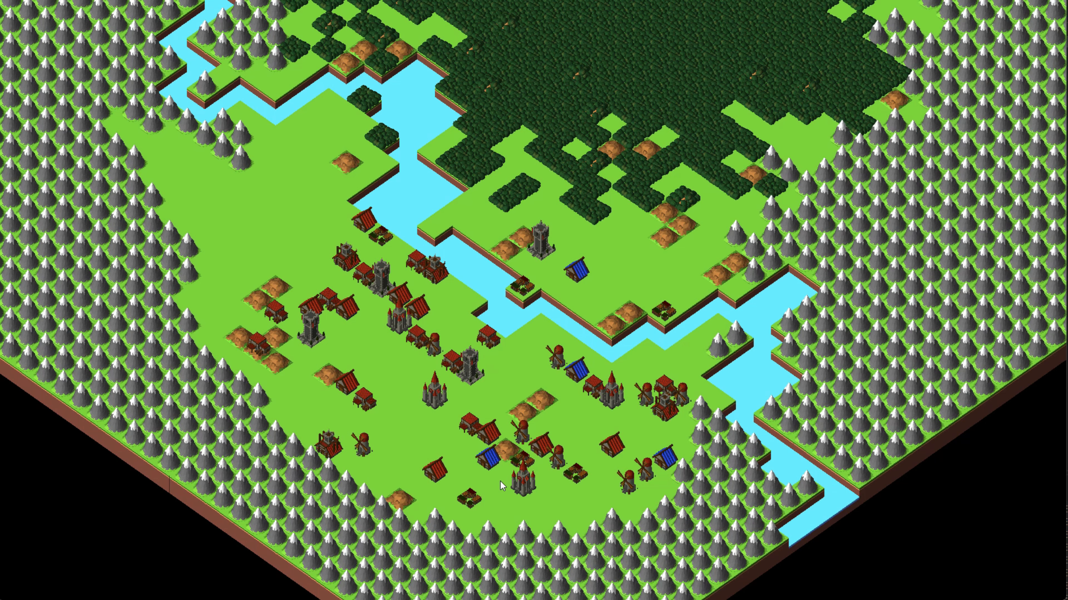
mouse_move(380, 191)
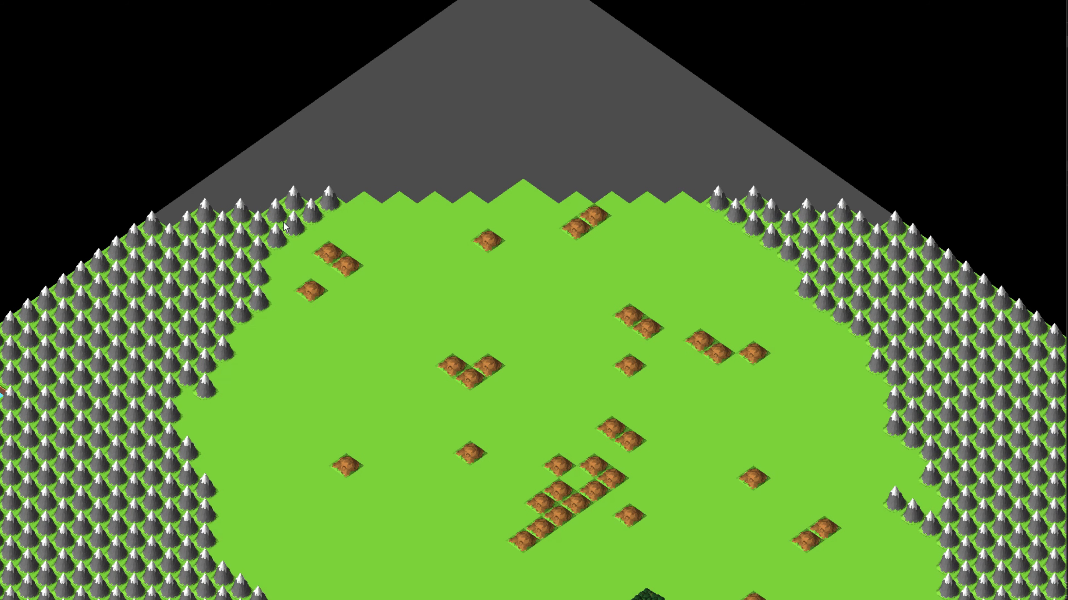
scroll(down, 3)
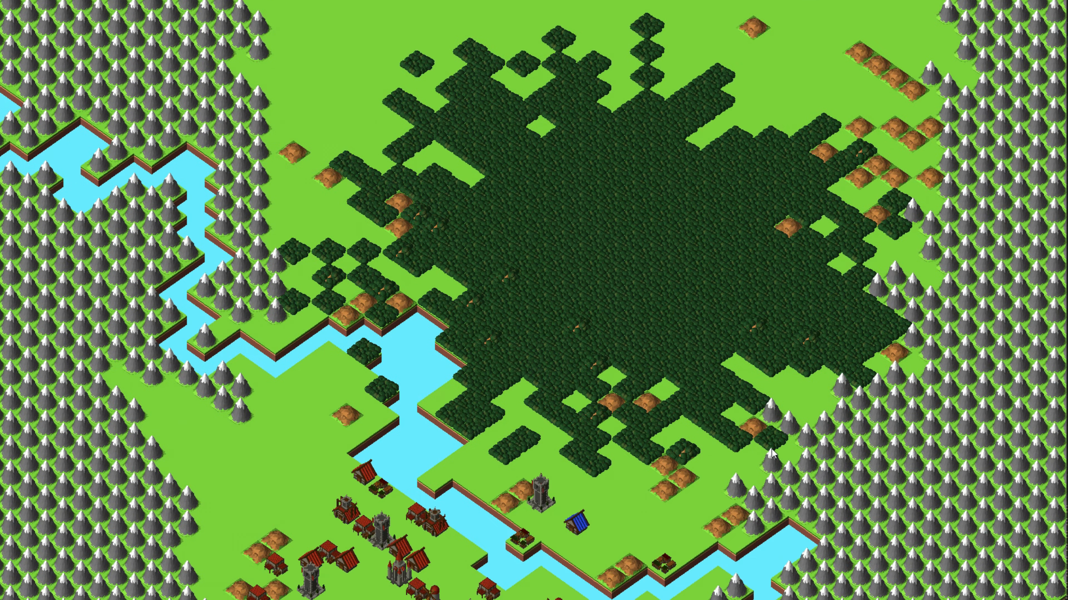
scroll(up, 3)
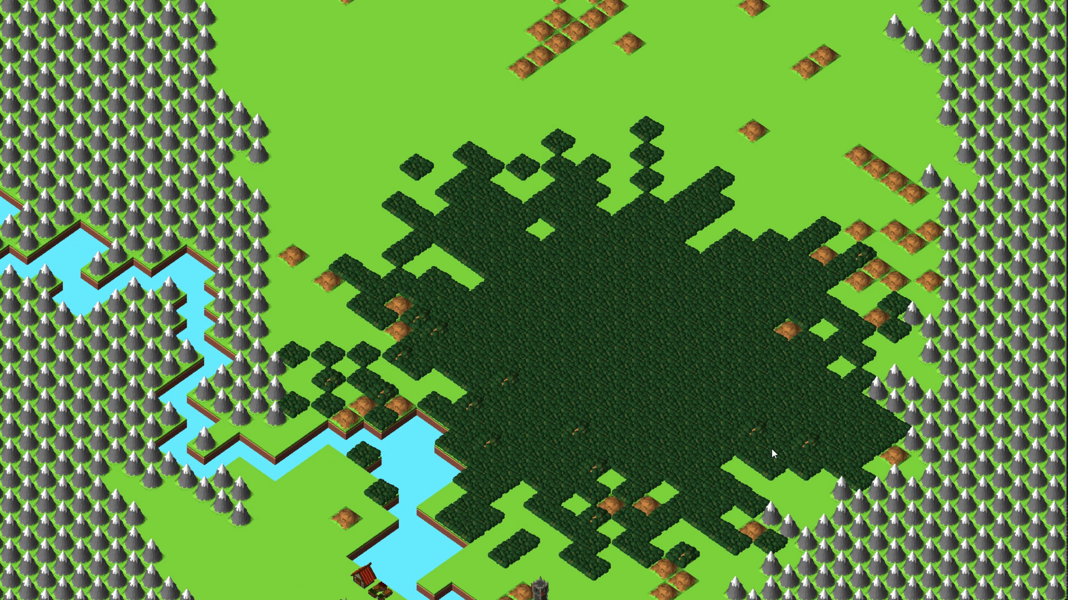
mouse_move(862, 439)
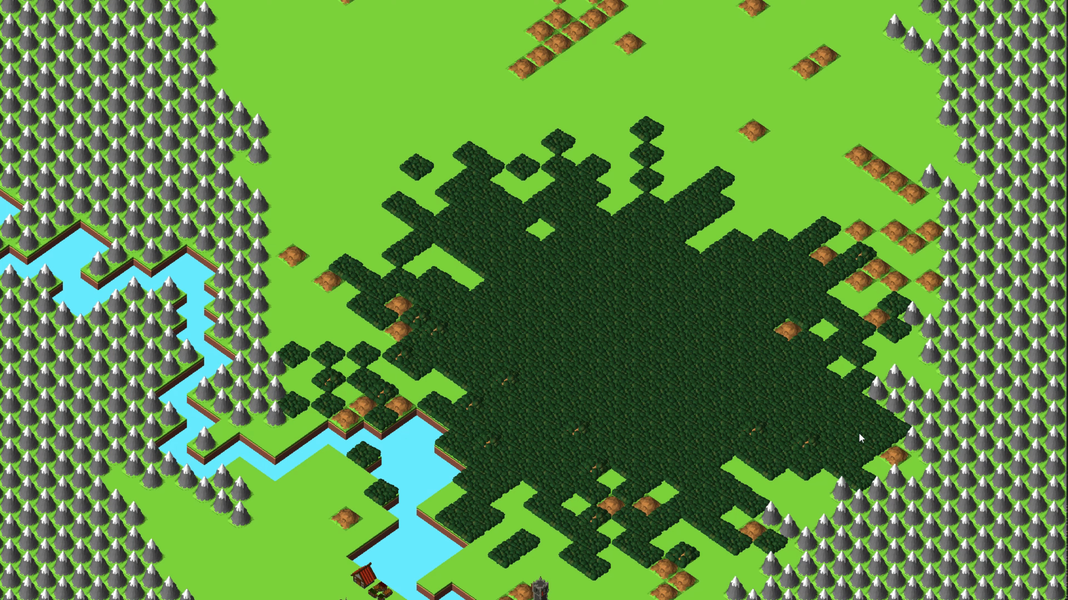